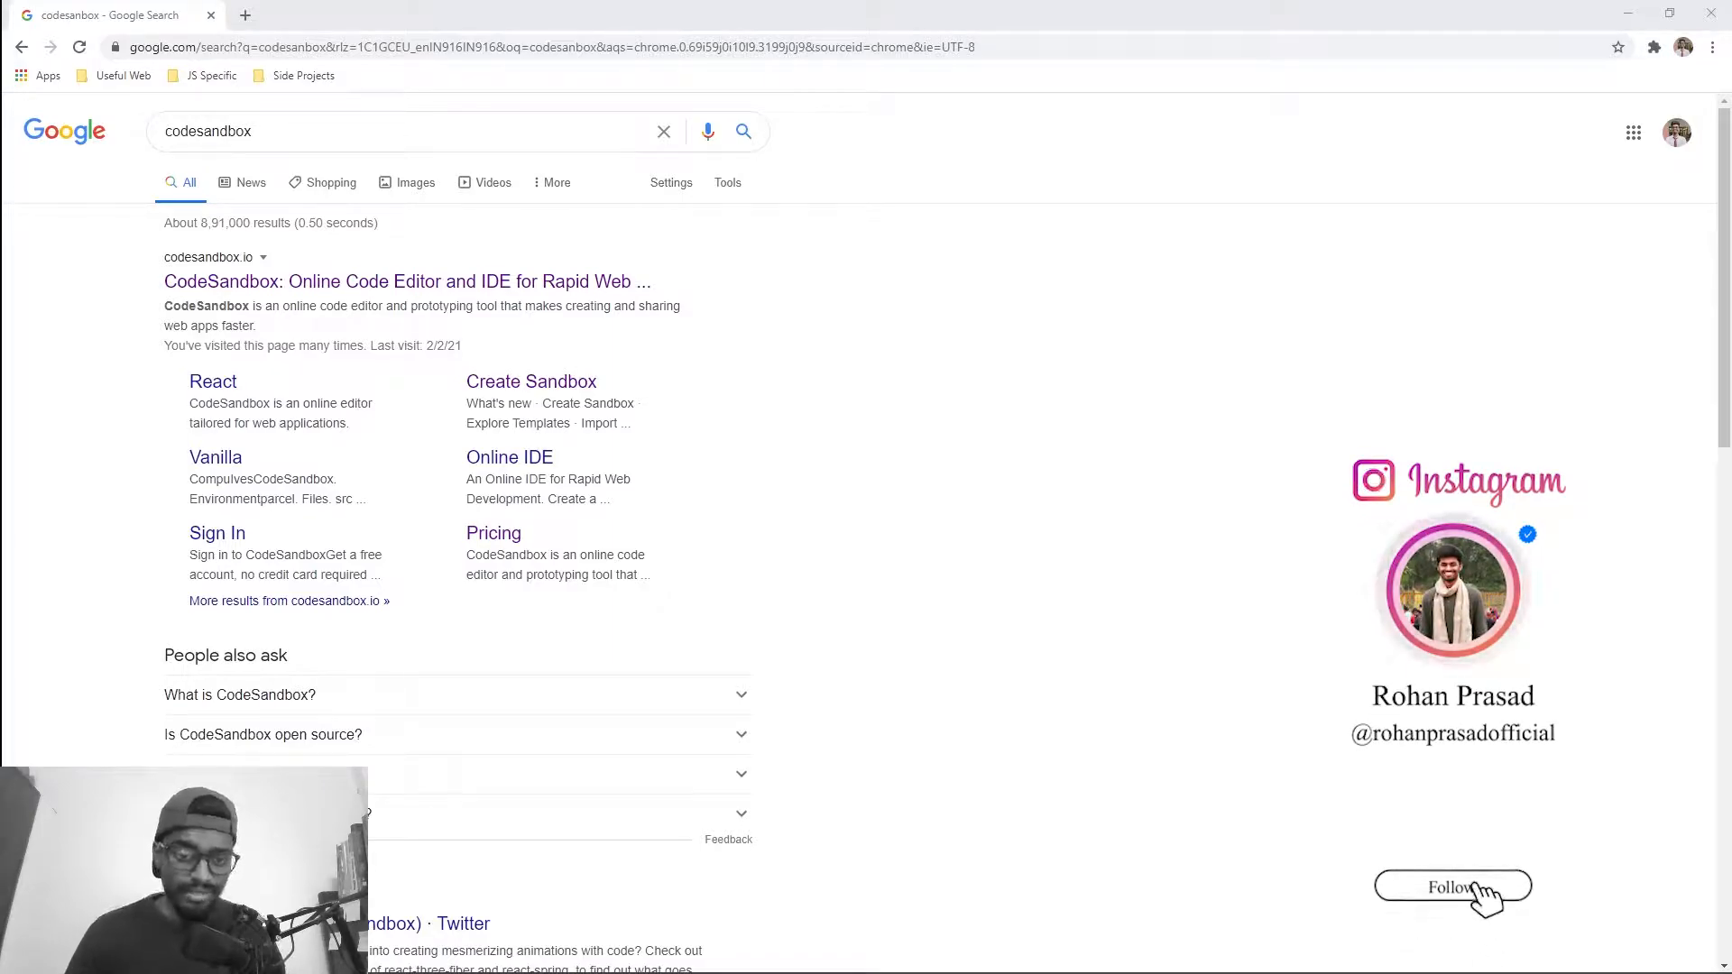
- Reach the CodeSandbox home page from the search results and start Create Sandbox
click(1451, 884)
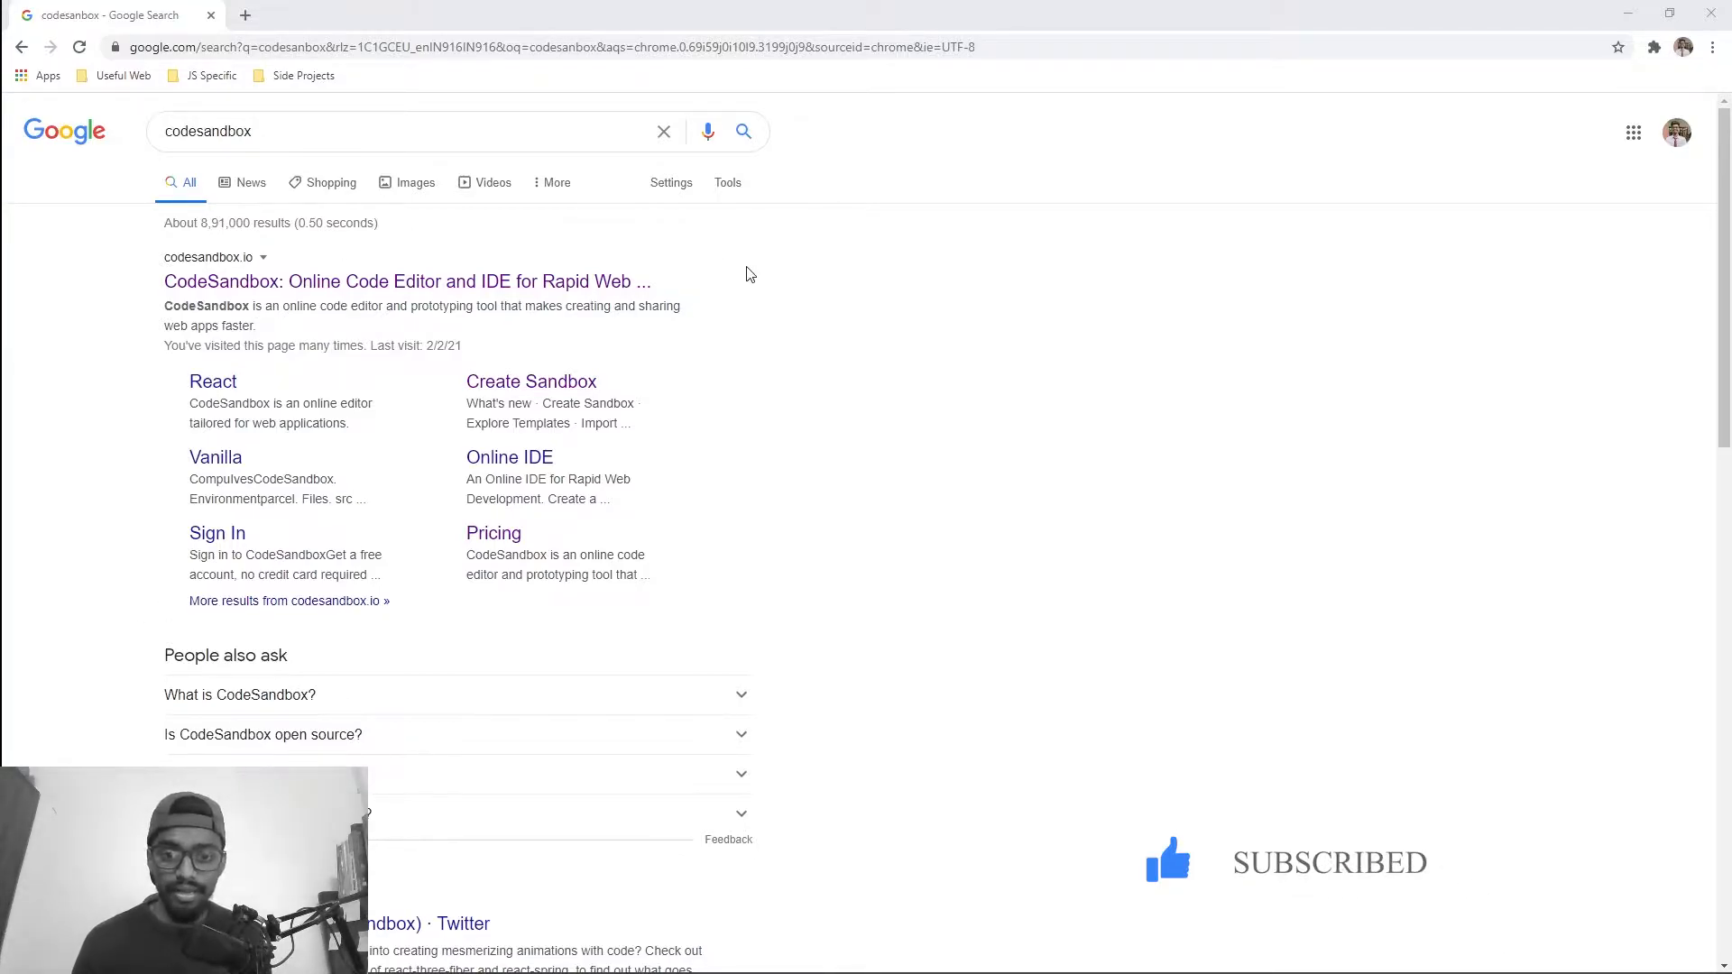
mouse_move(563, 296)
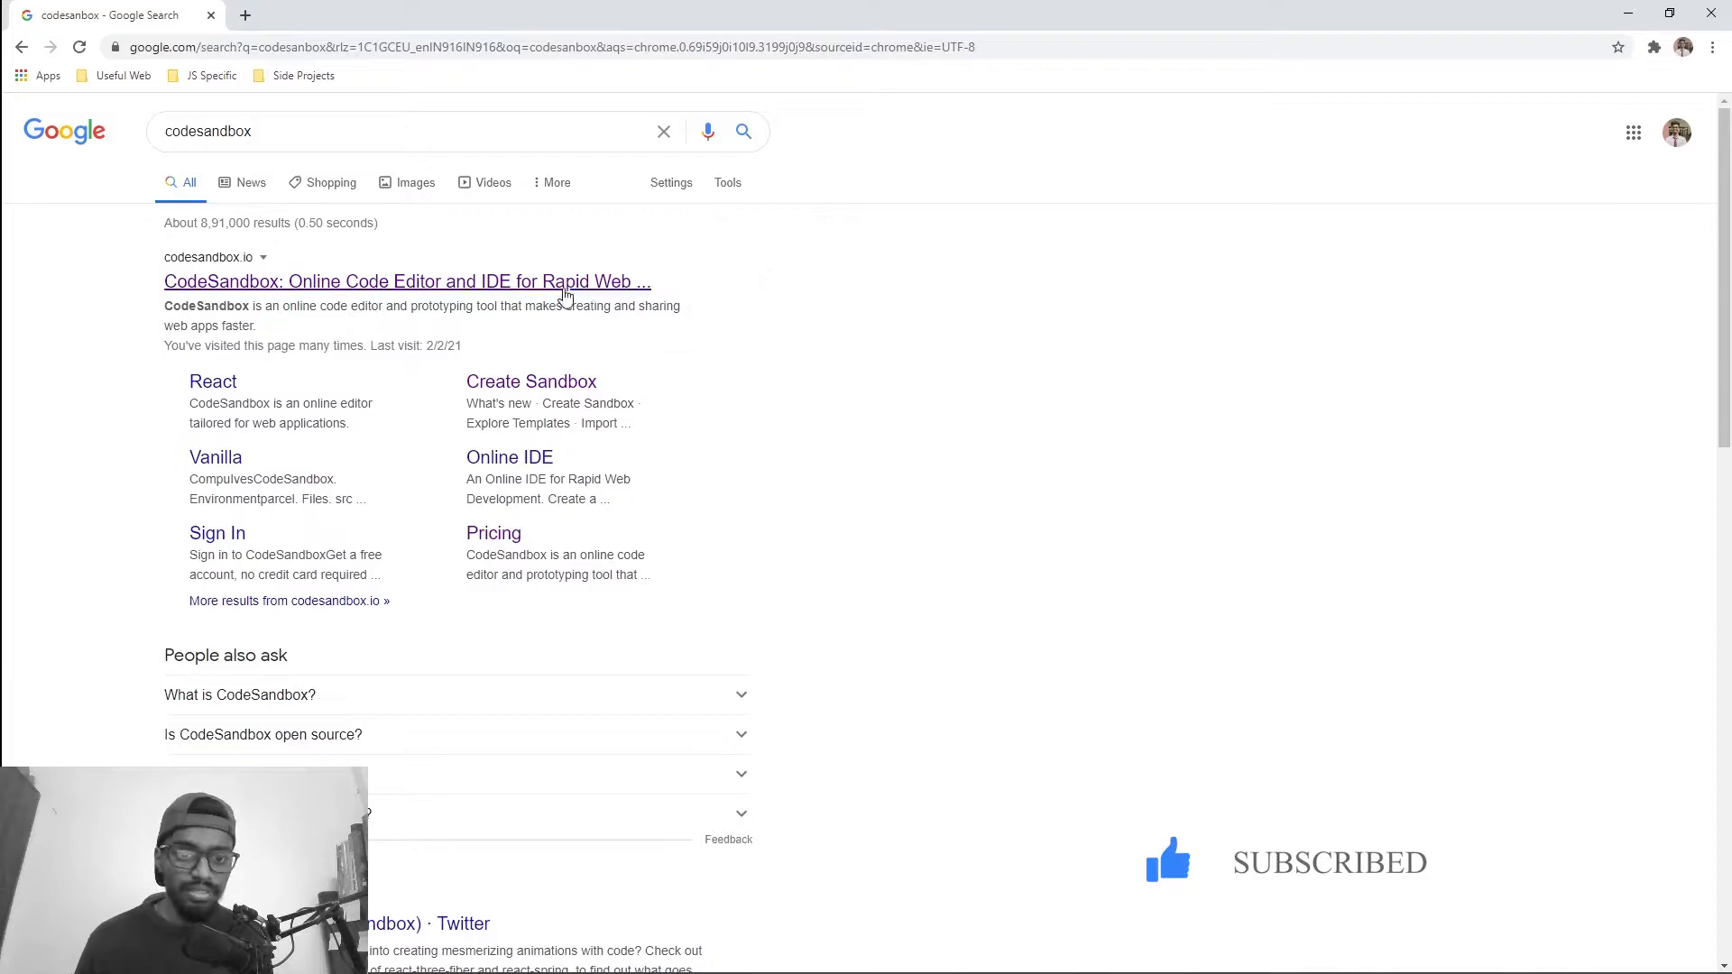
click(406, 282)
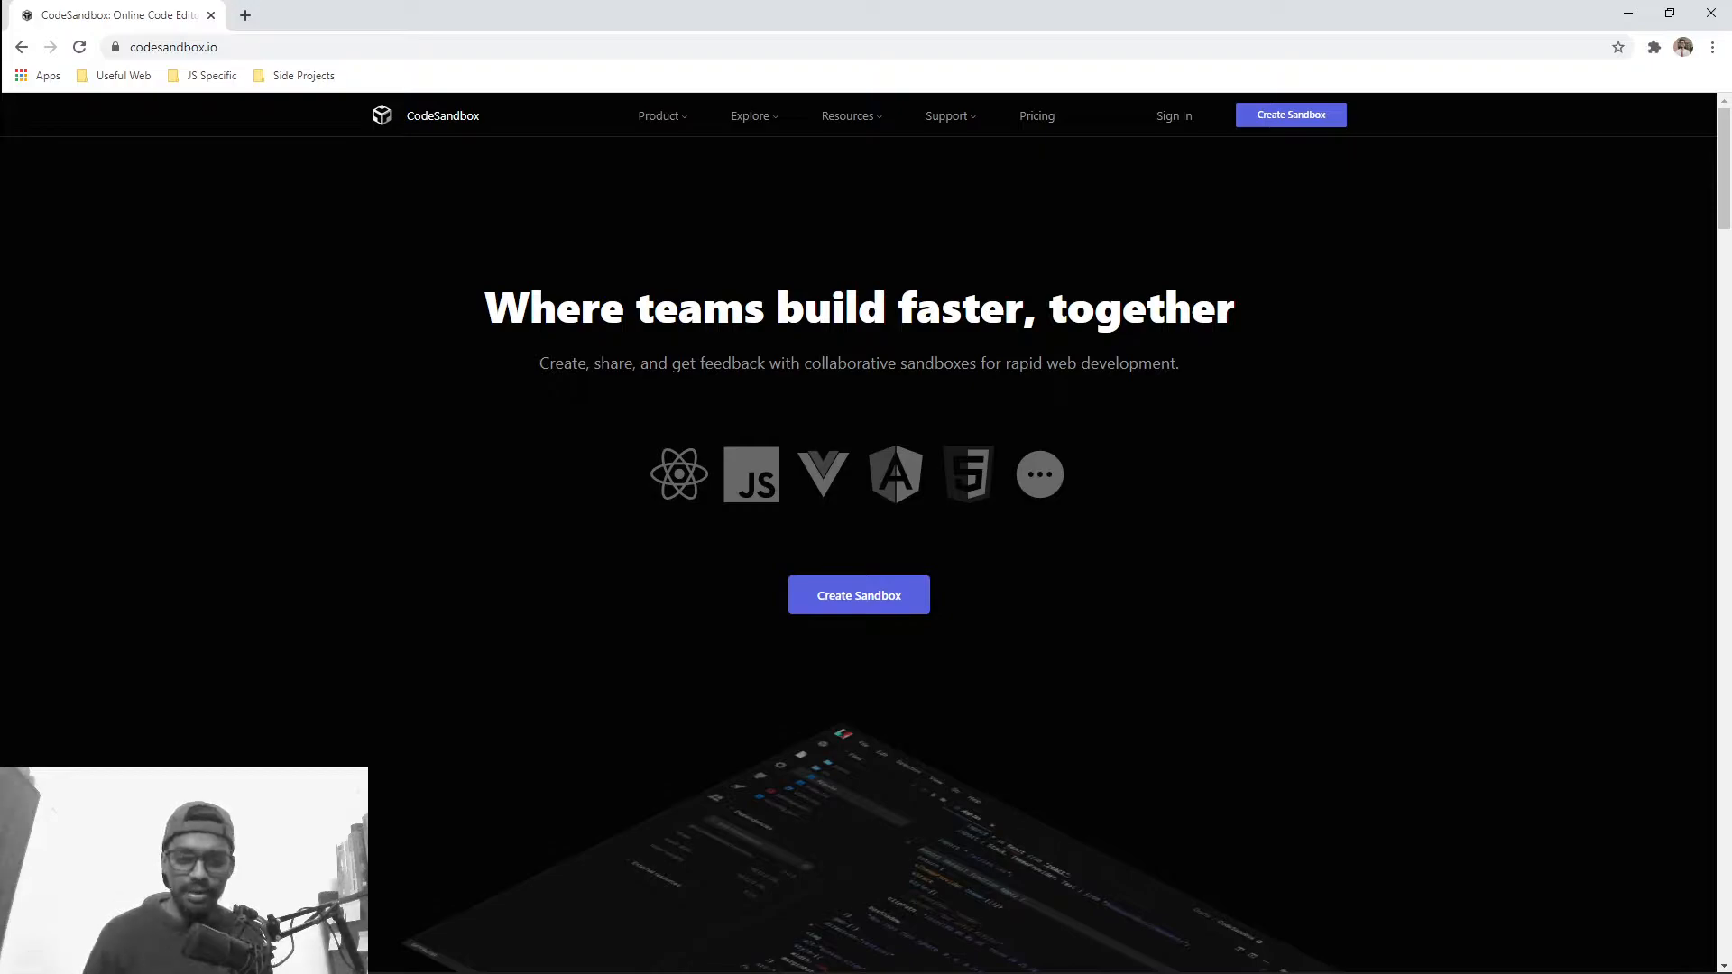
mouse_move(583, 505)
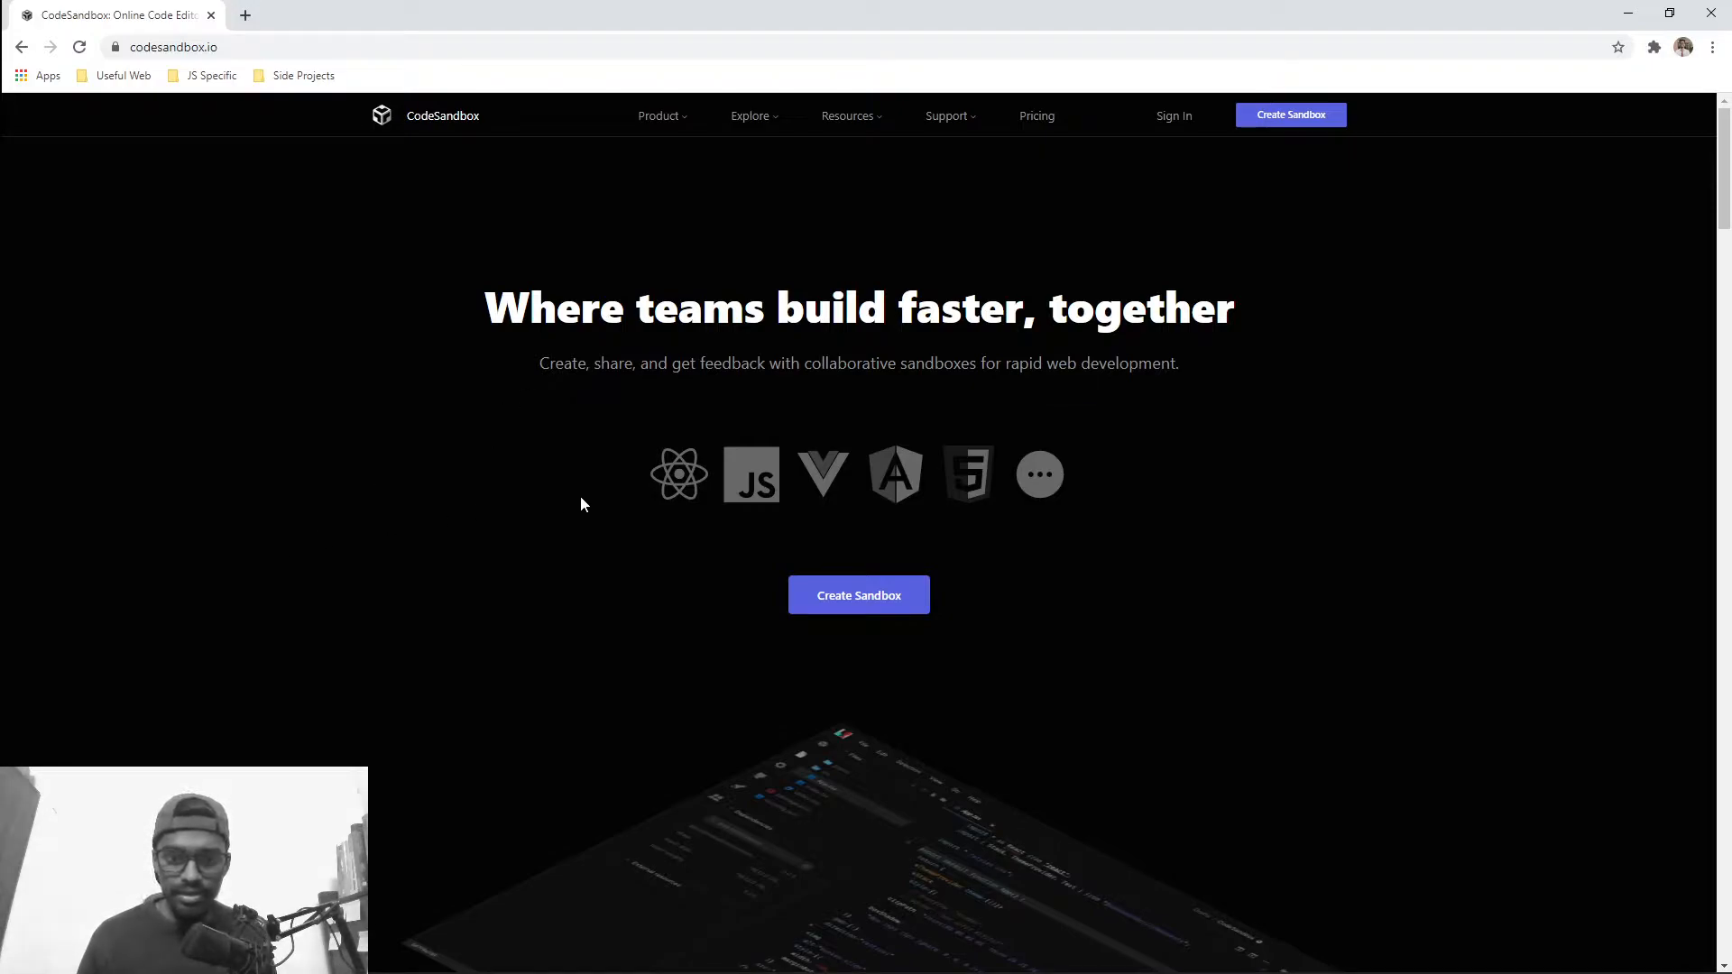
mouse_move(1040, 474)
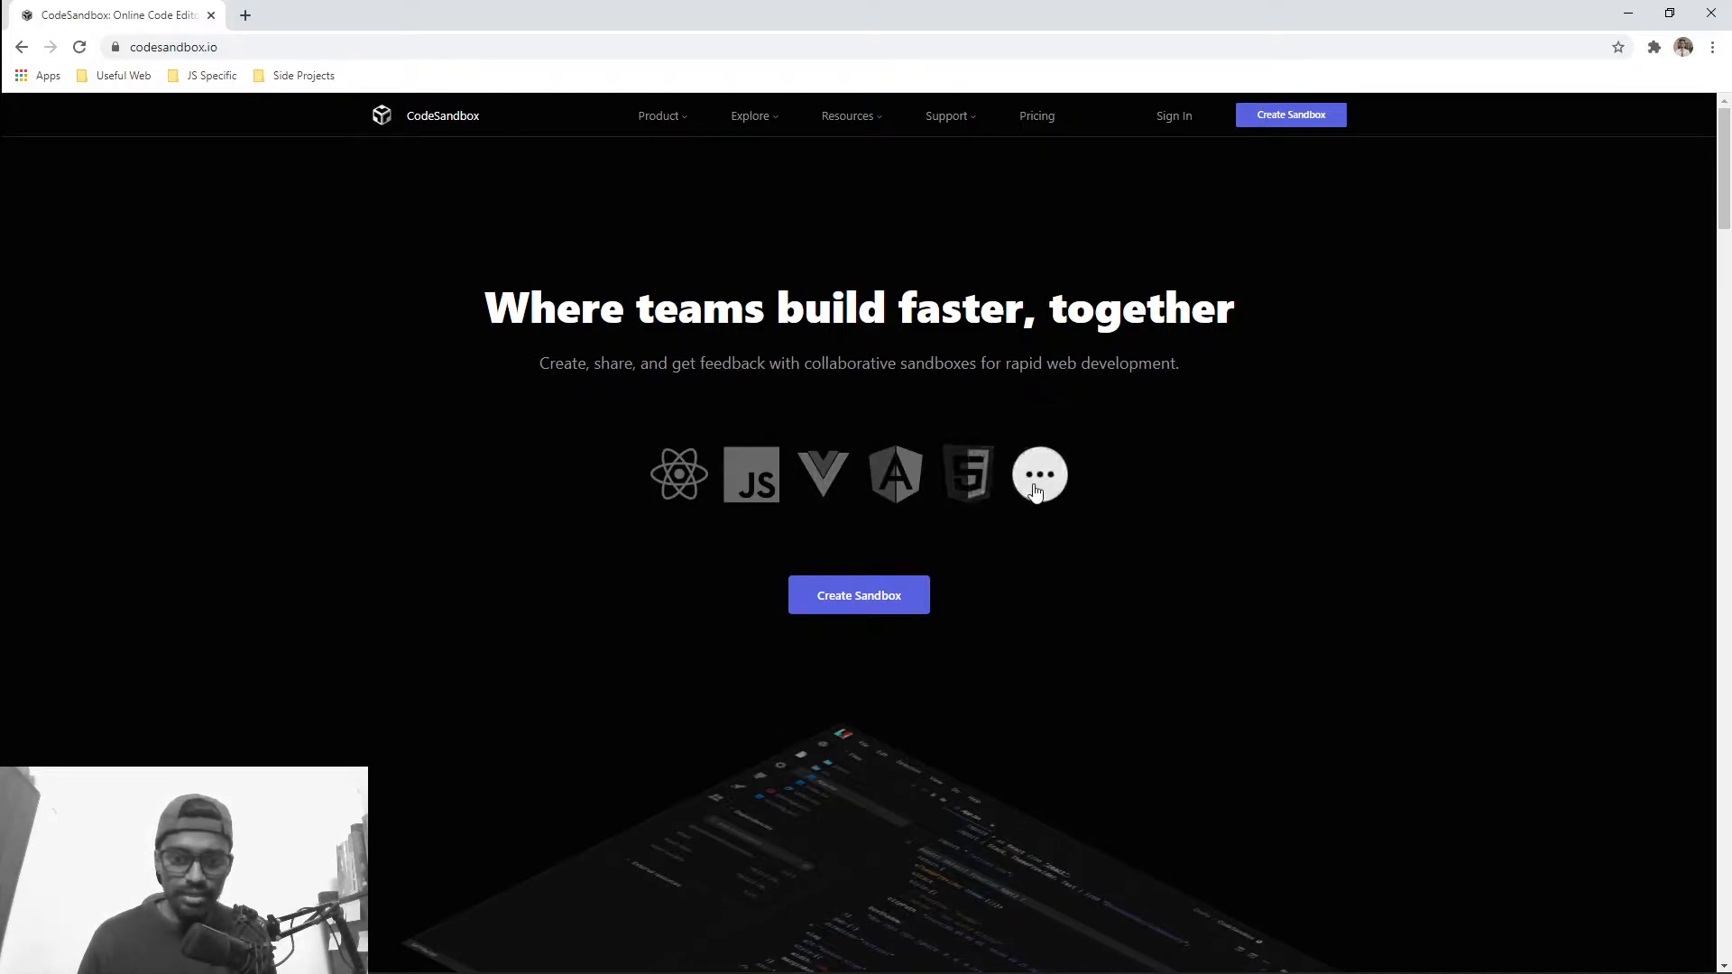
mouse_move(798, 552)
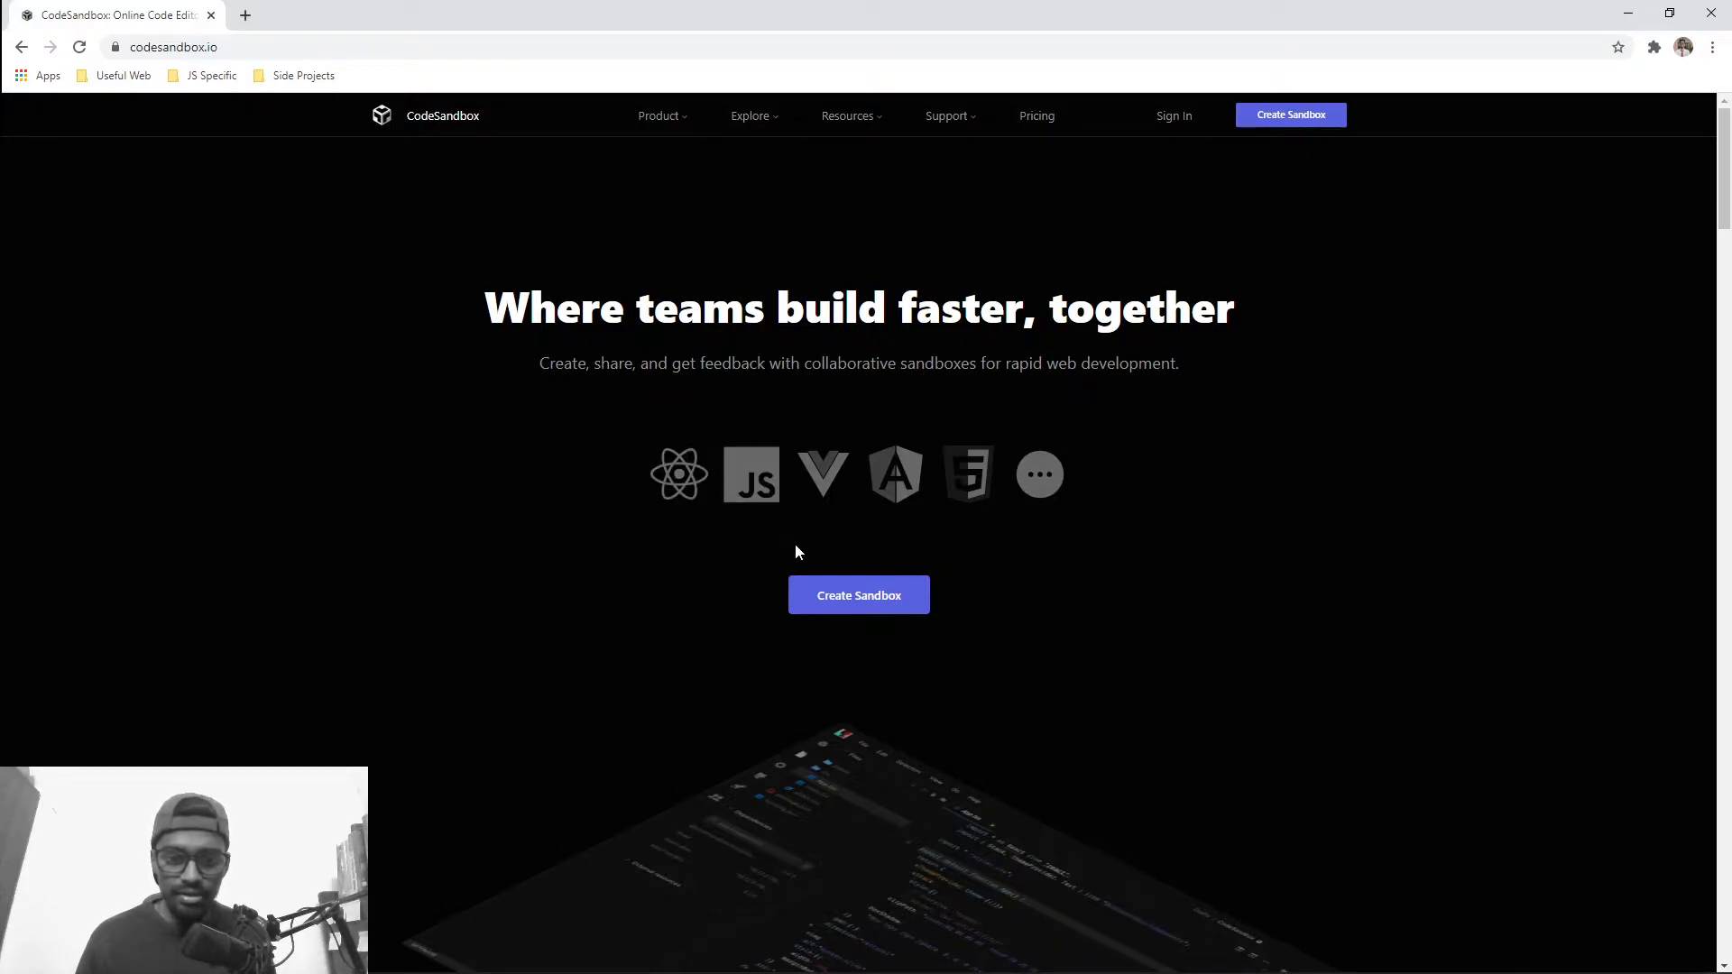
click(859, 593)
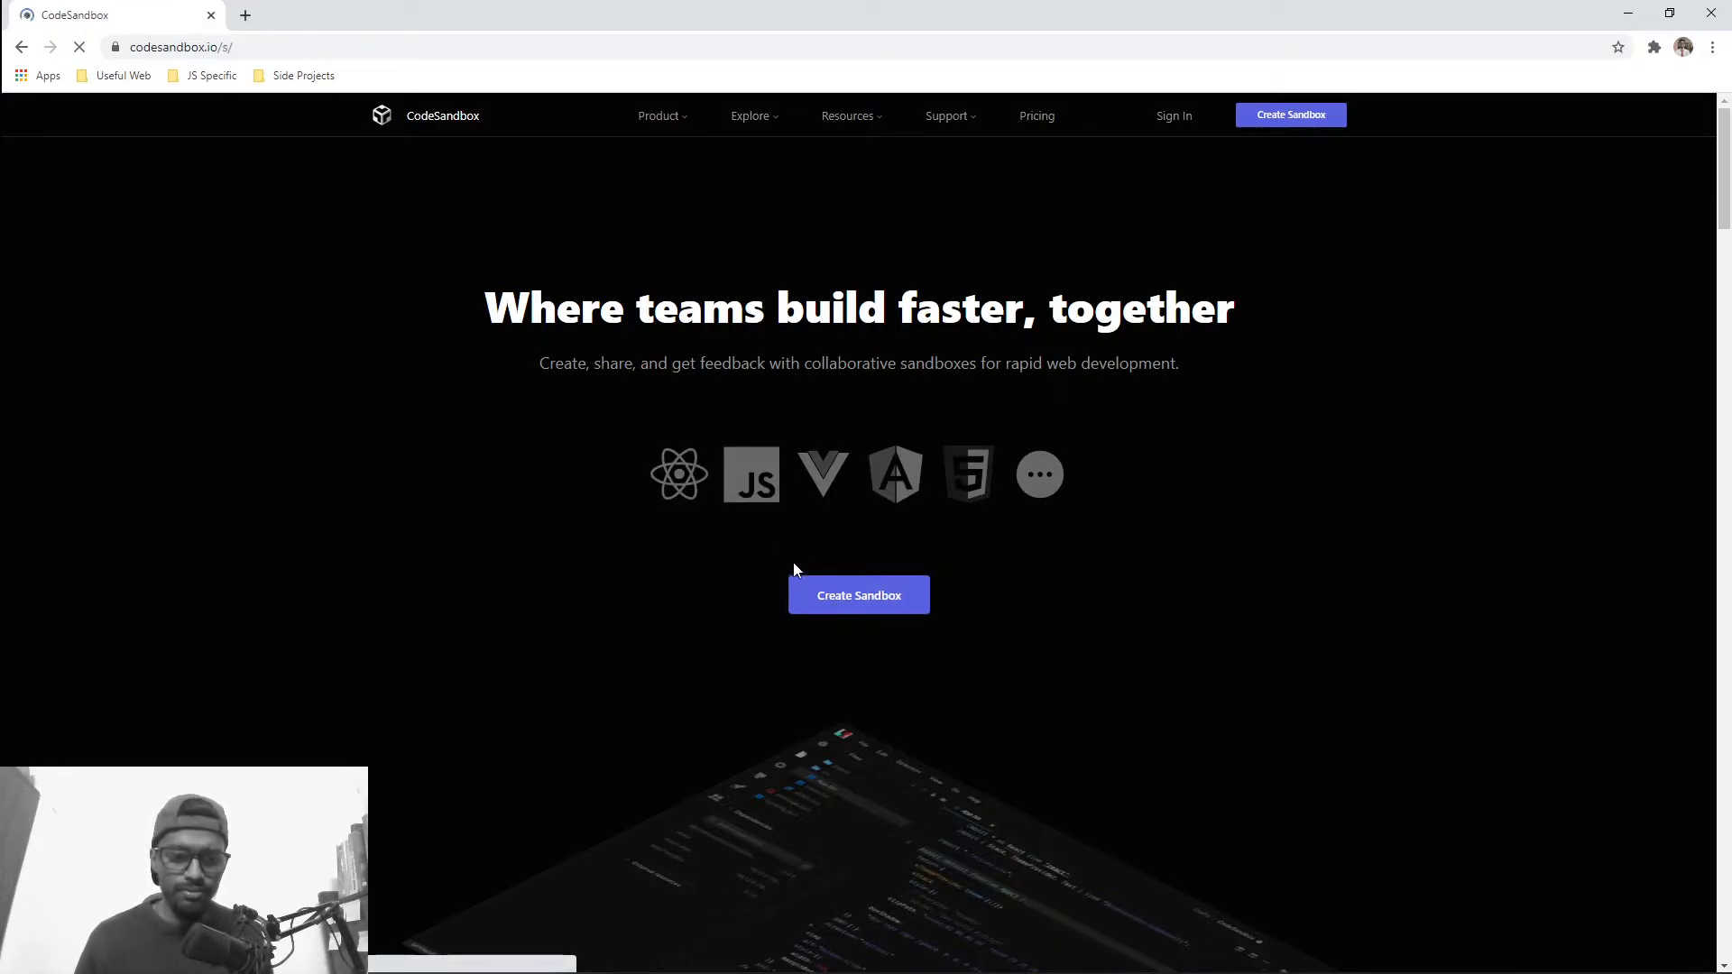
- Create the sandbox from the official React template, opening App.js with the 'Hello CodeSandbox' preview
click(859, 594)
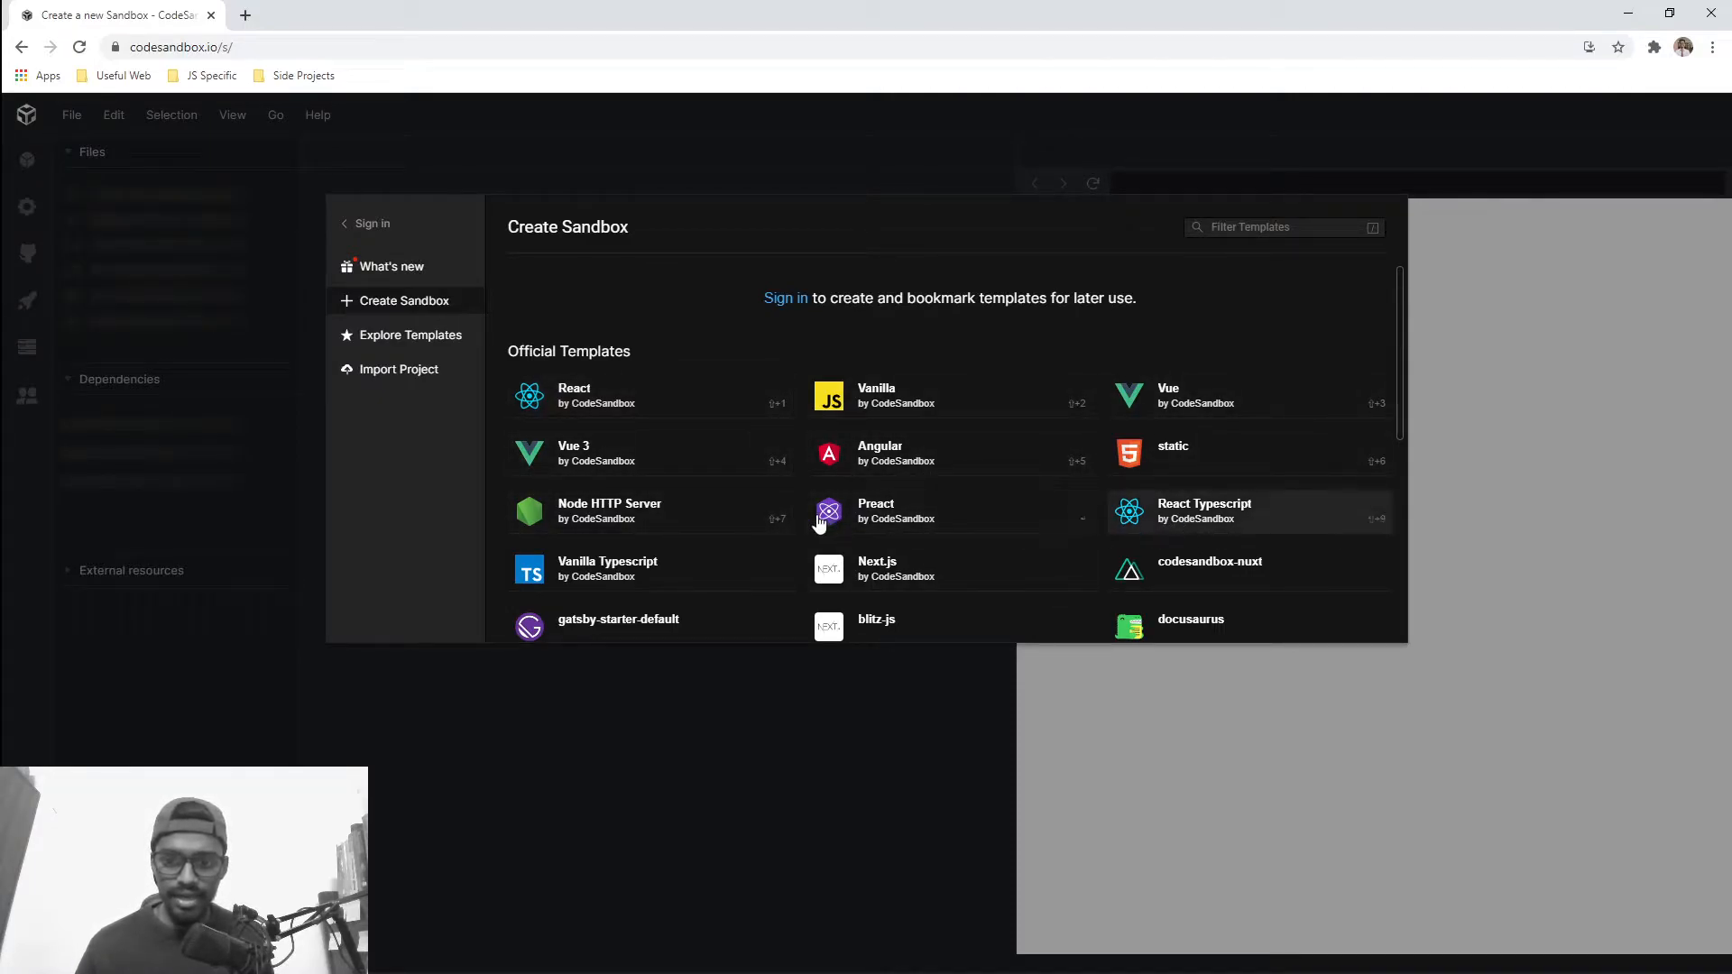
scroll(down, 3)
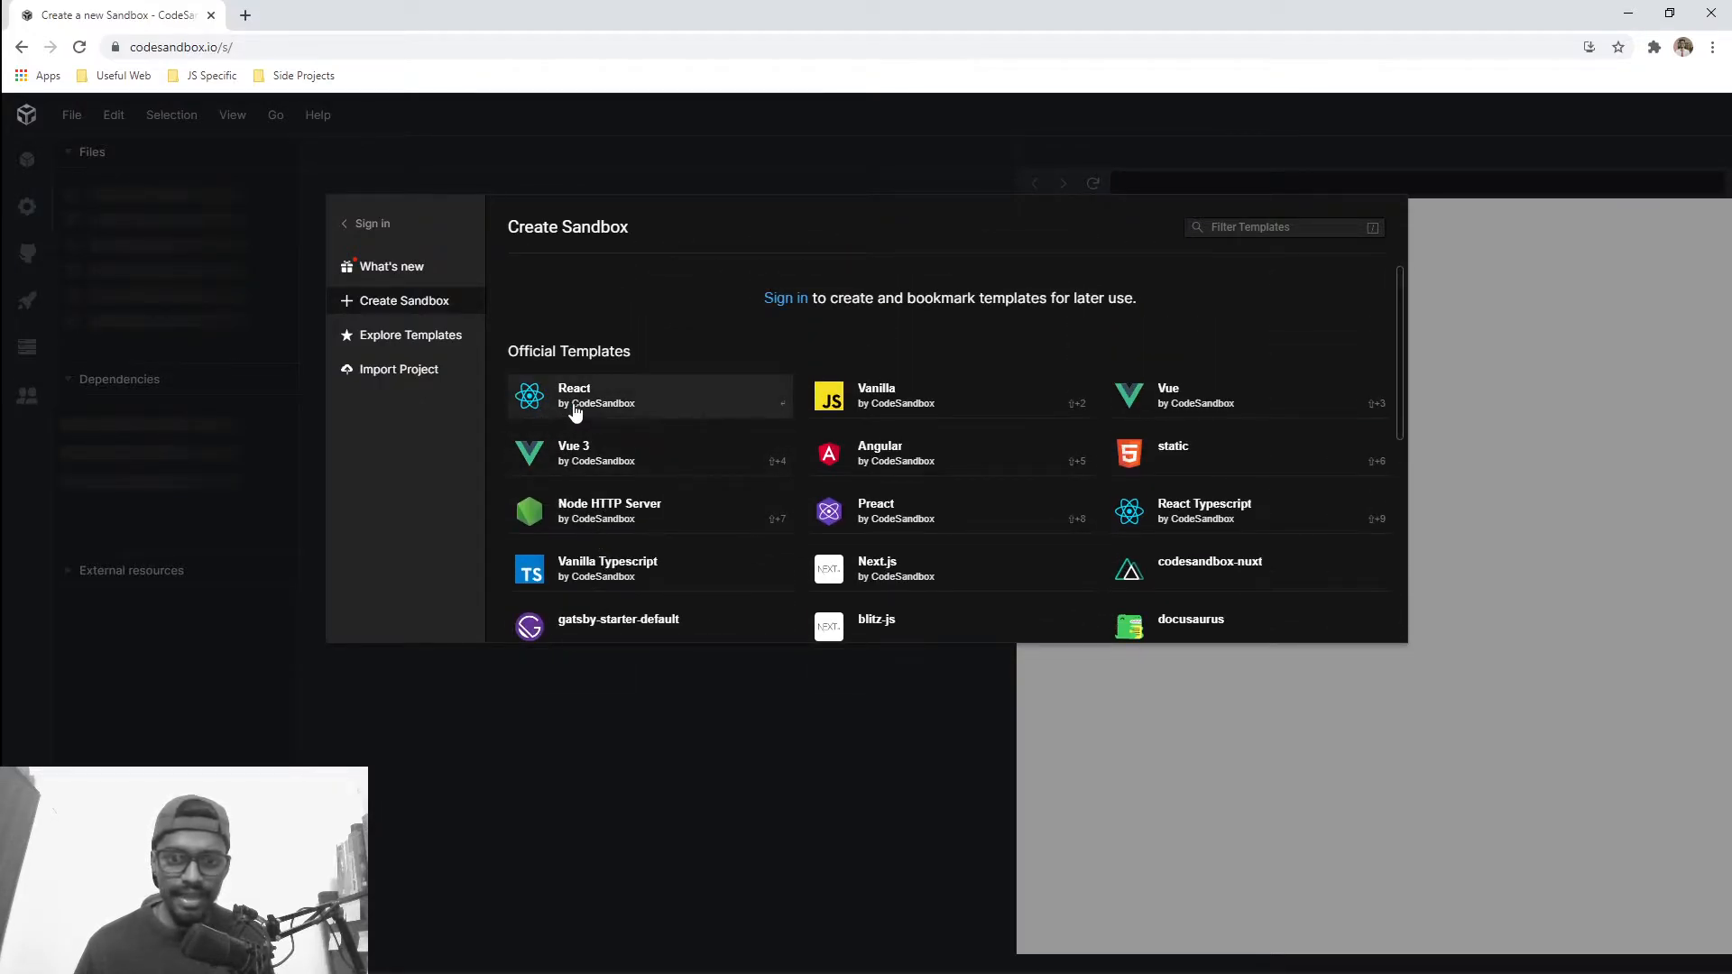
click(574, 395)
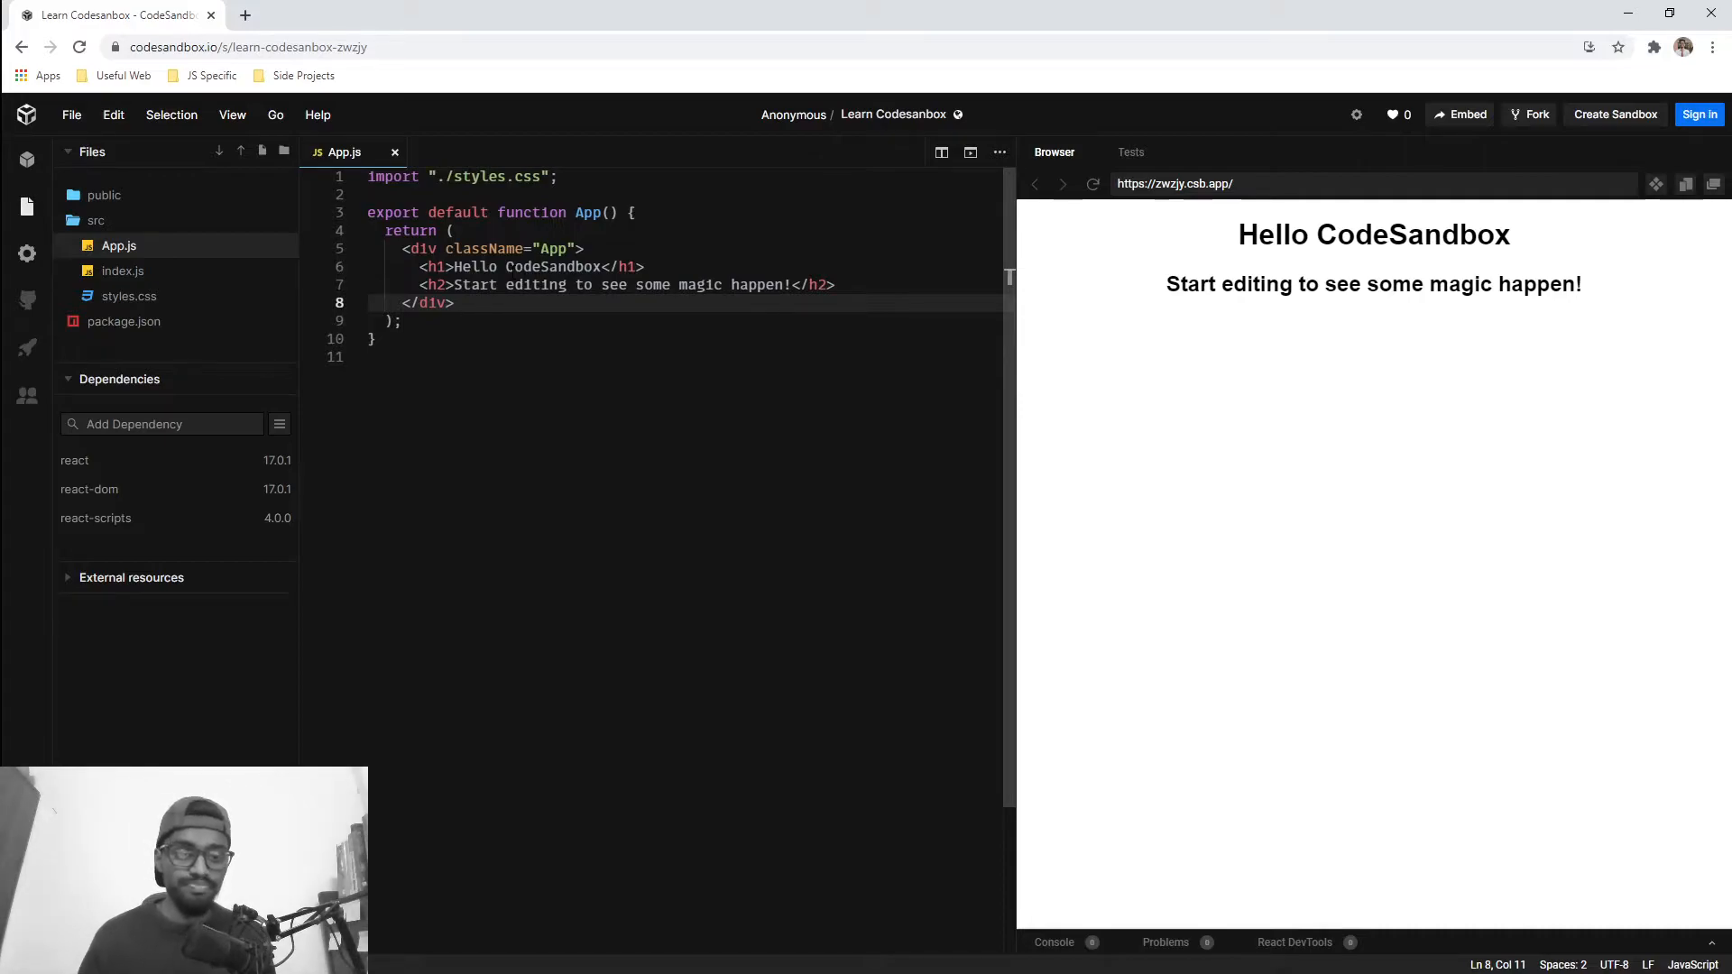
mouse_move(119, 245)
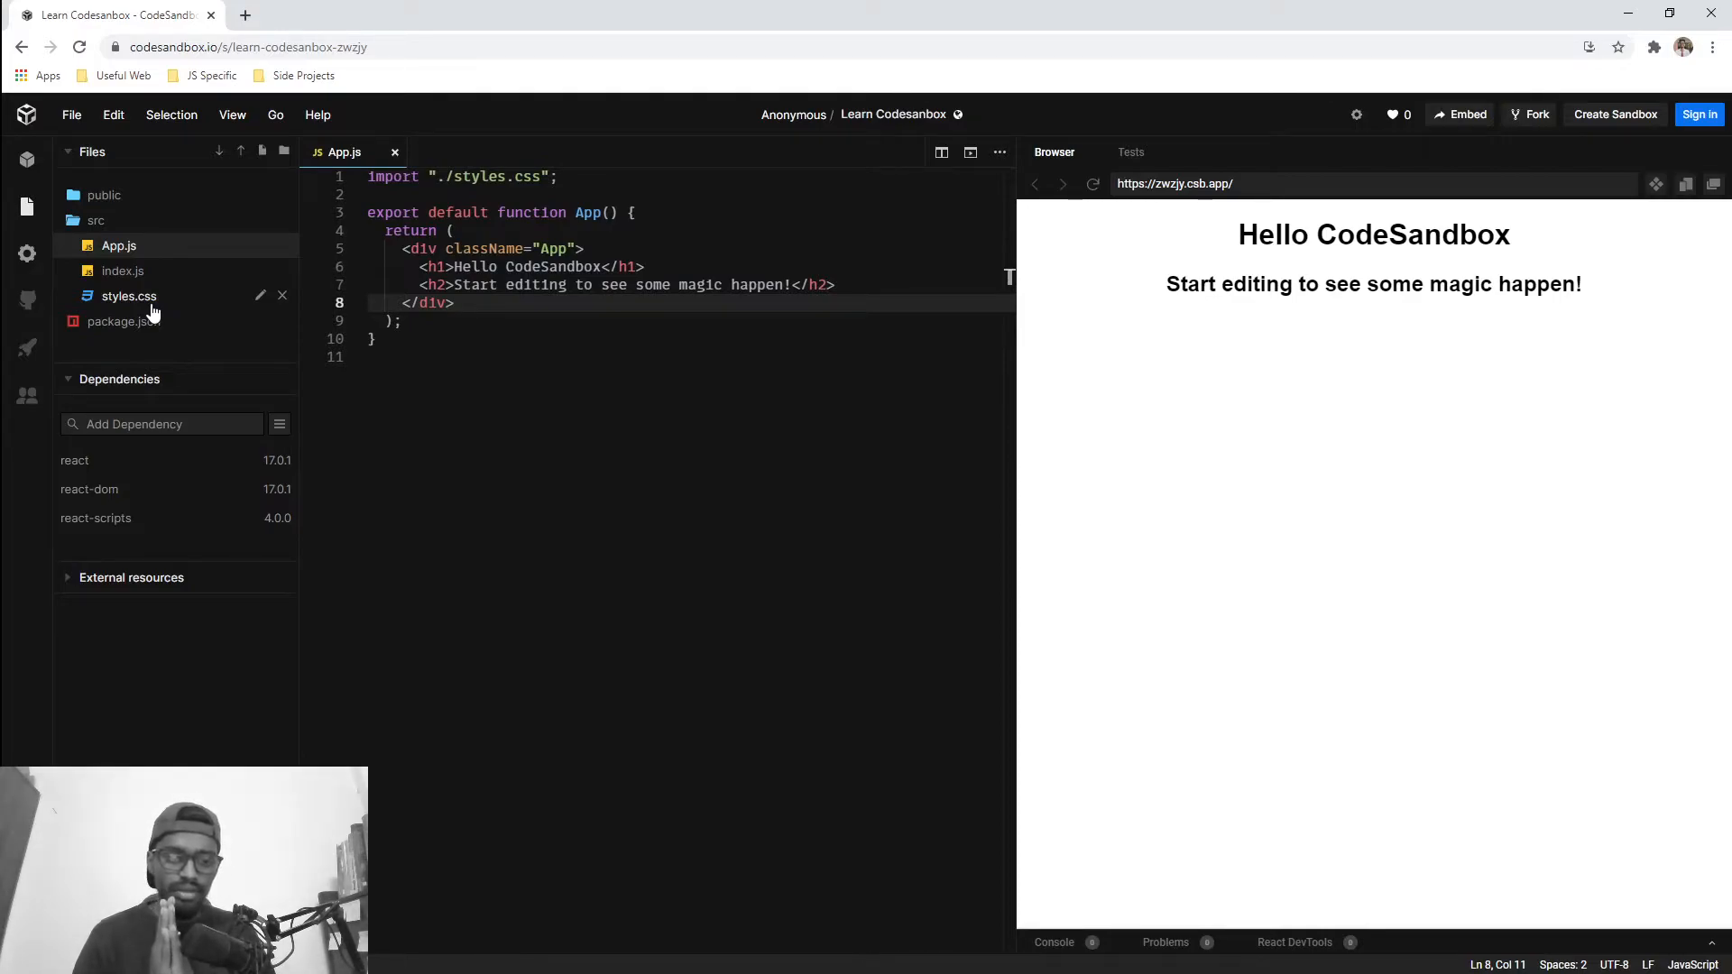
- Select App.js under src in the Files explorer
click(74, 460)
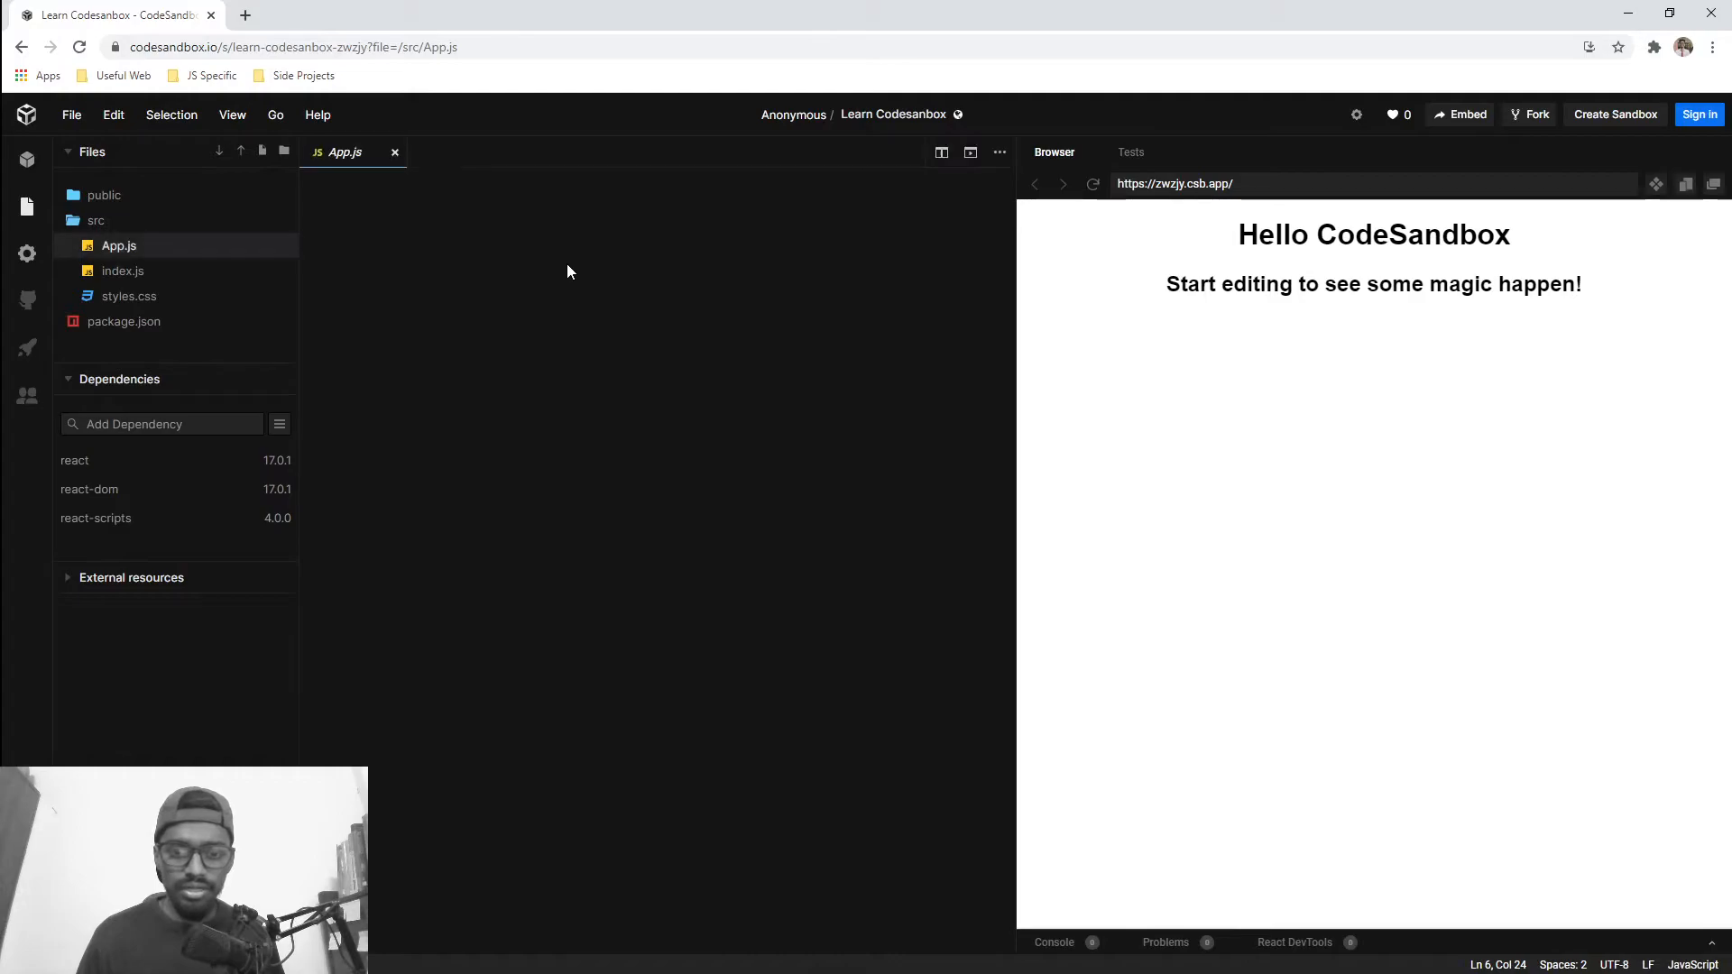
- Replace 'CodeSandbox' in the h1 so the heading reads 'Hello React World'
double_click(552, 267)
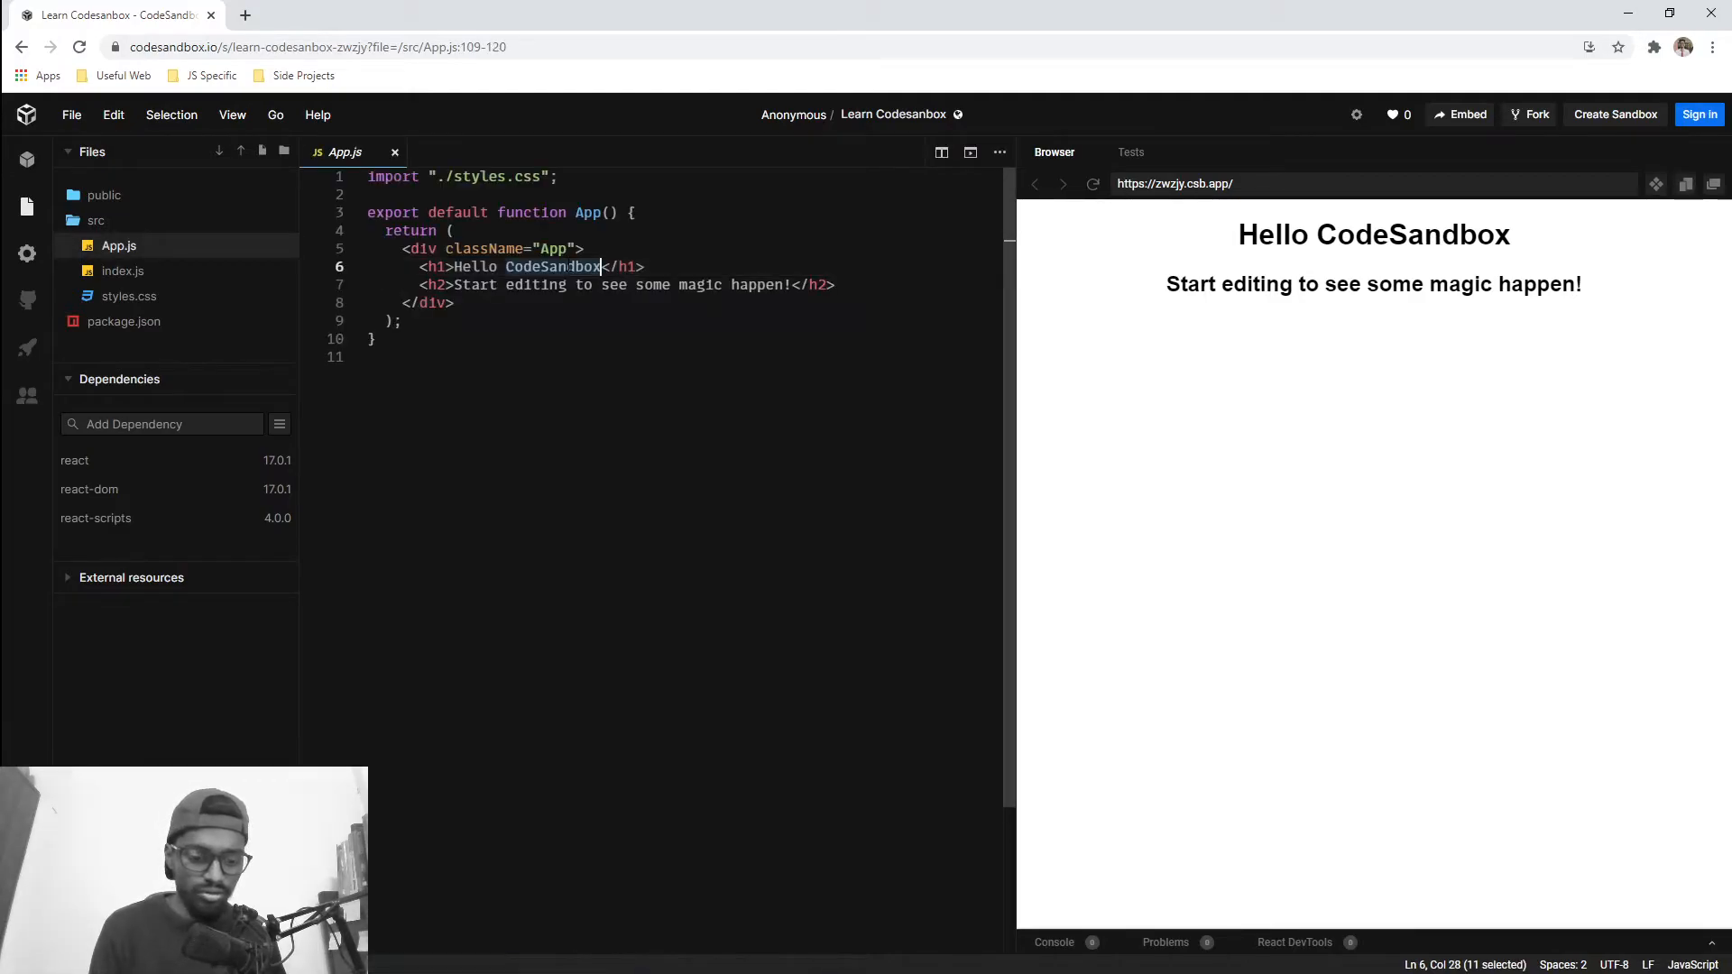
text(React Worl)
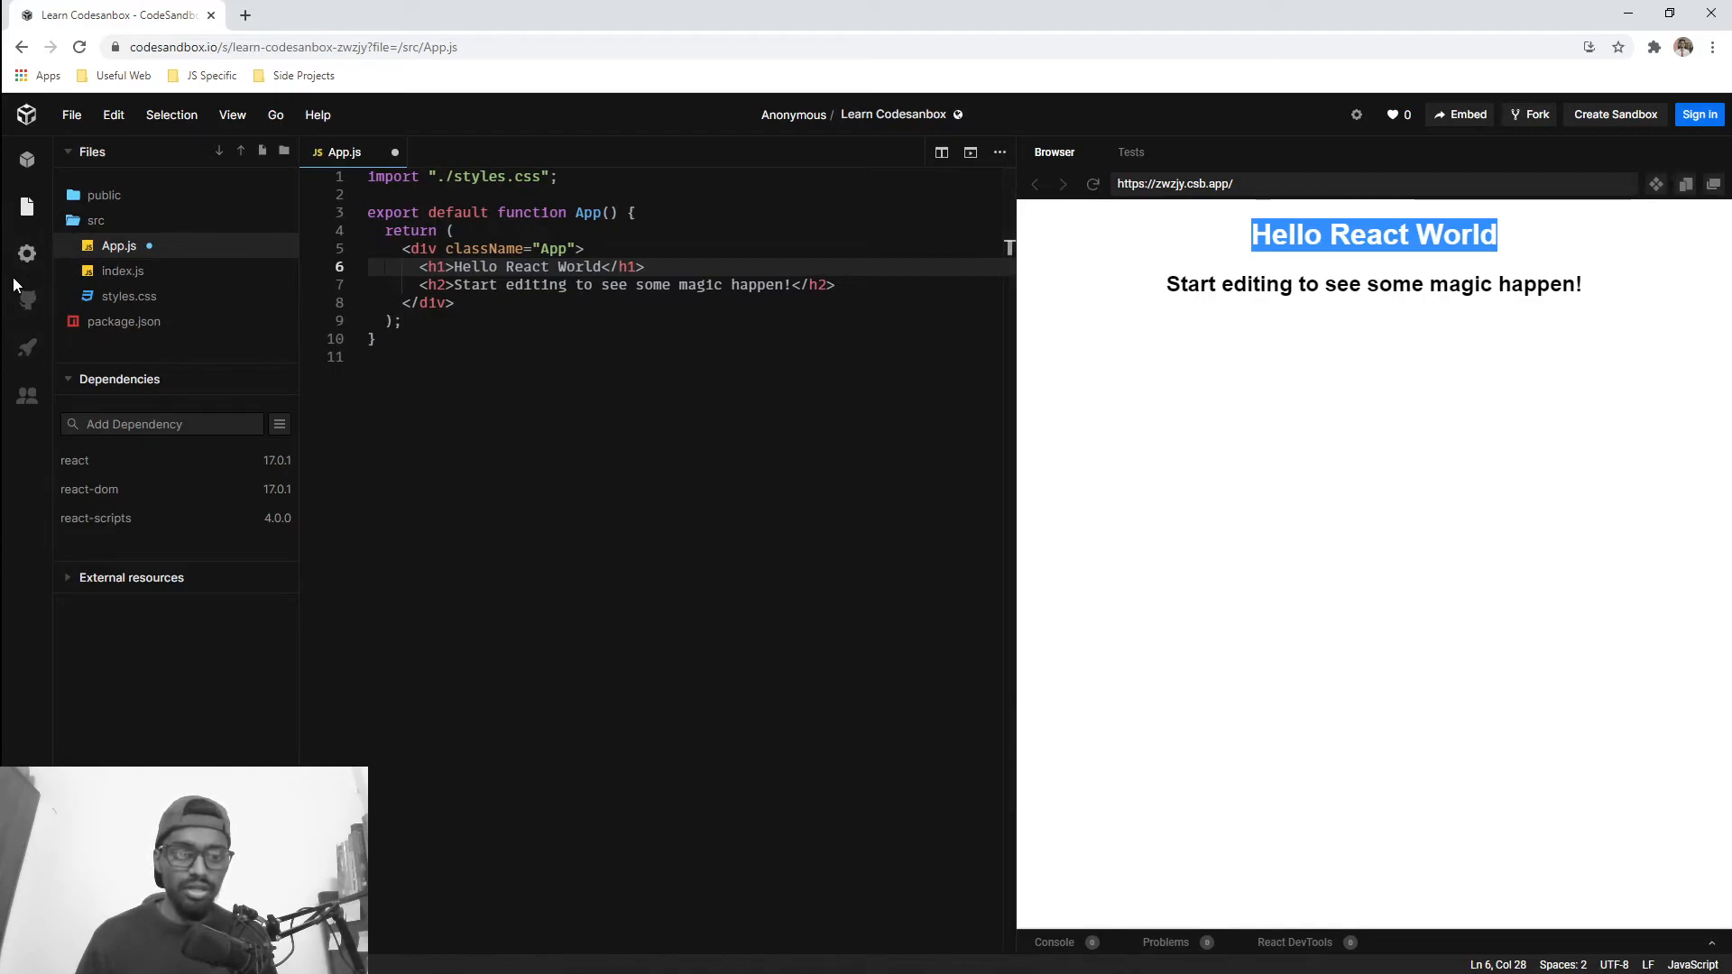
mouse_move(37, 234)
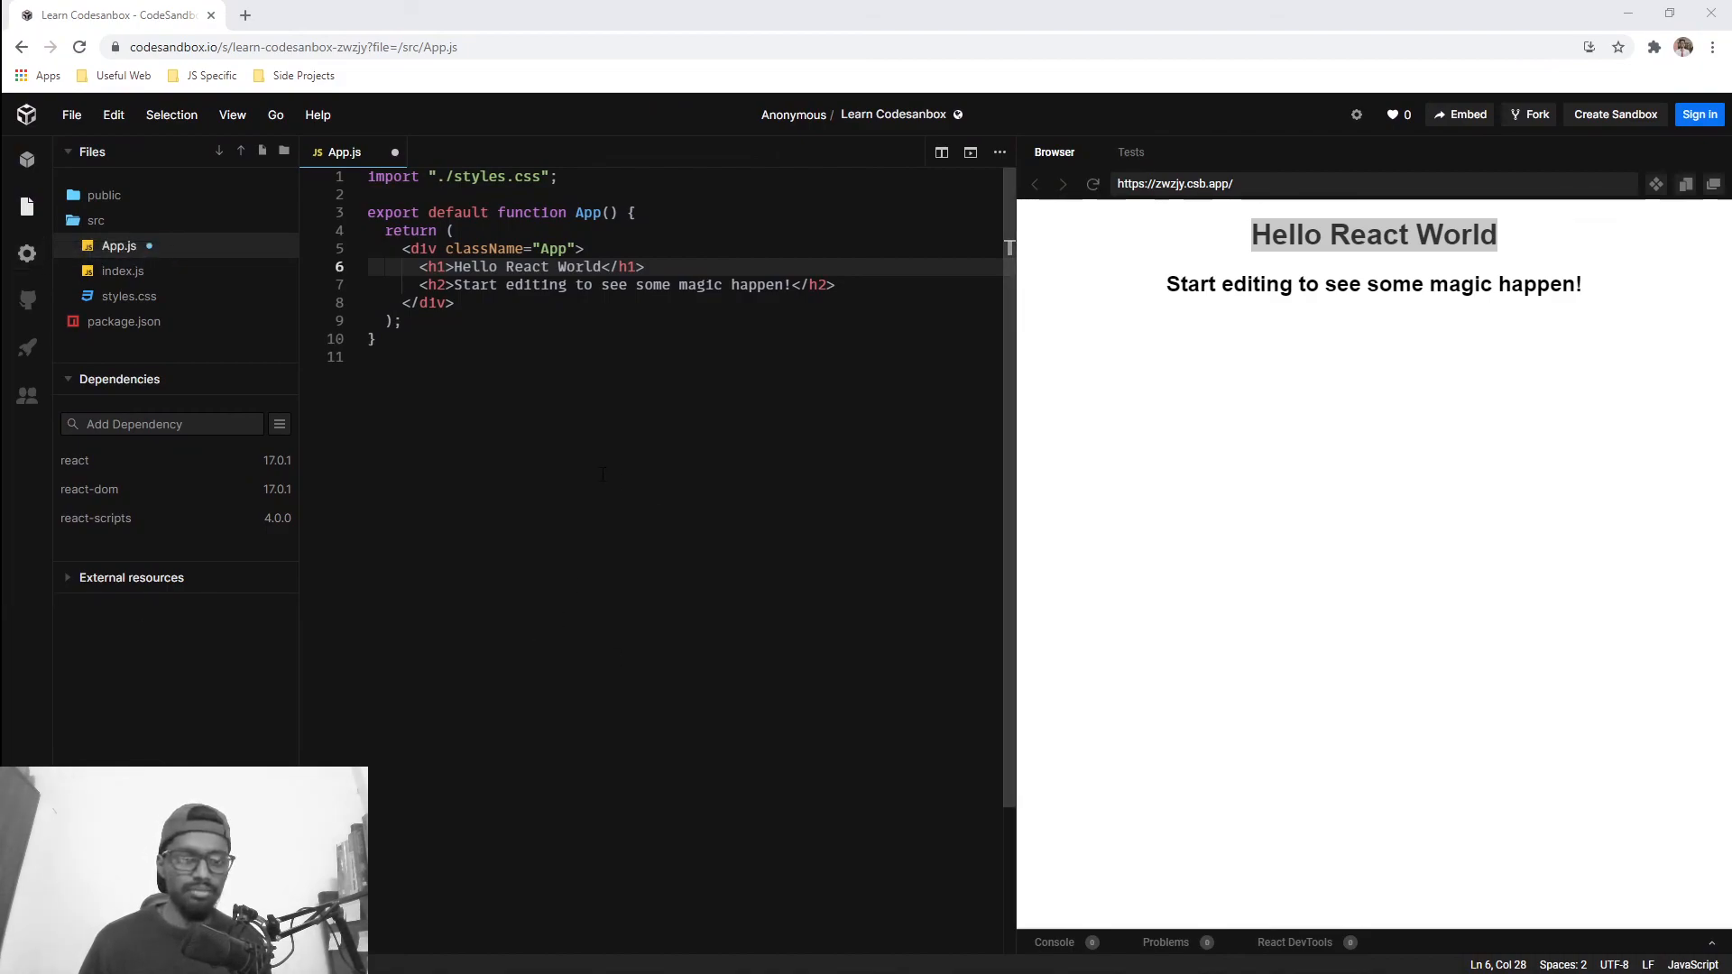
mouse_move(367, 657)
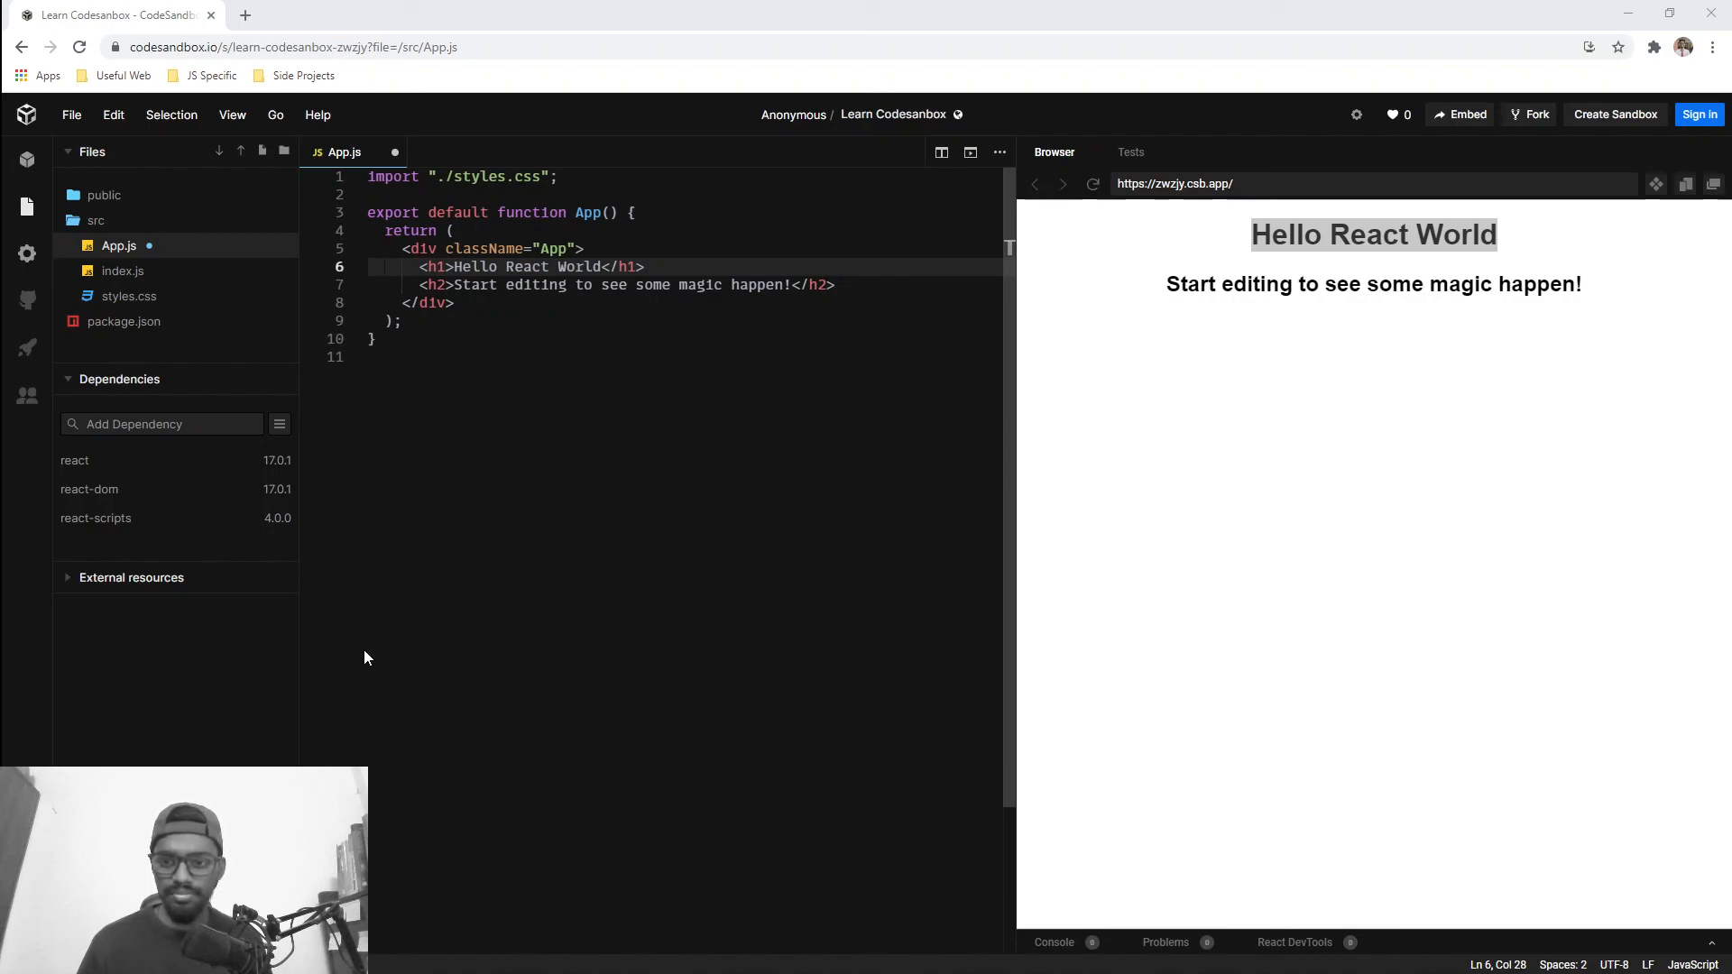